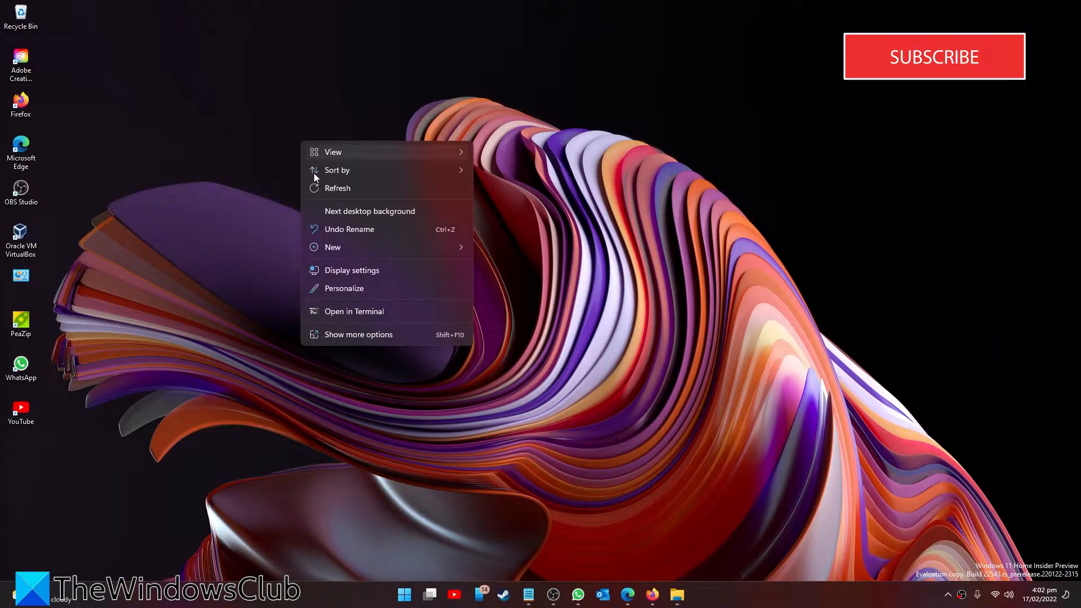
Start a new desktop shortcut via the desktop's New > Shortcut menu.
{"action": "left_click", "coordinate": [332, 247]}
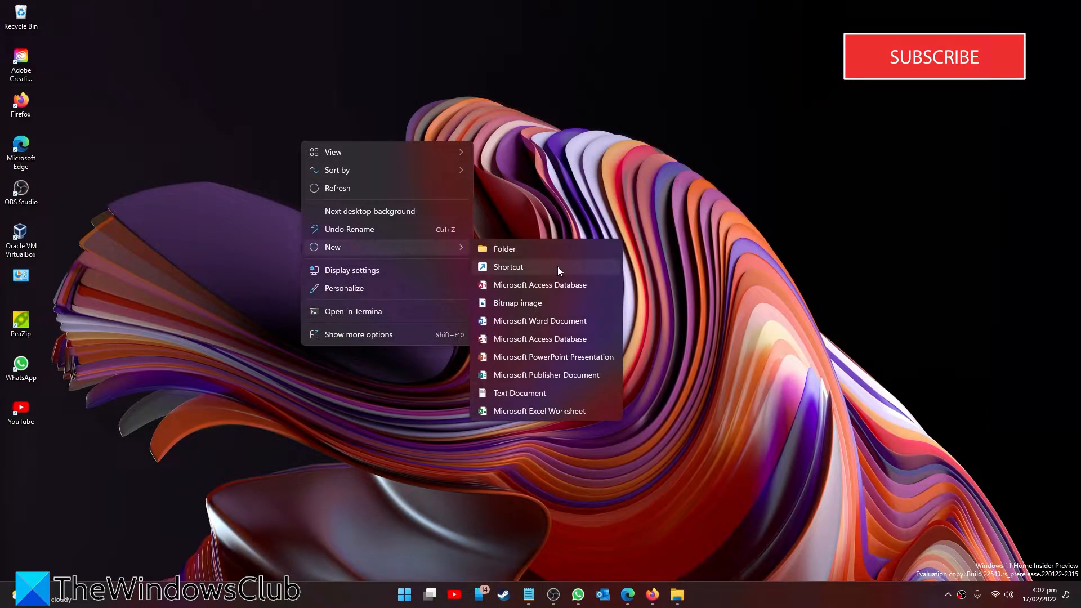
{"action": "left_click", "coordinate": [508, 267]}
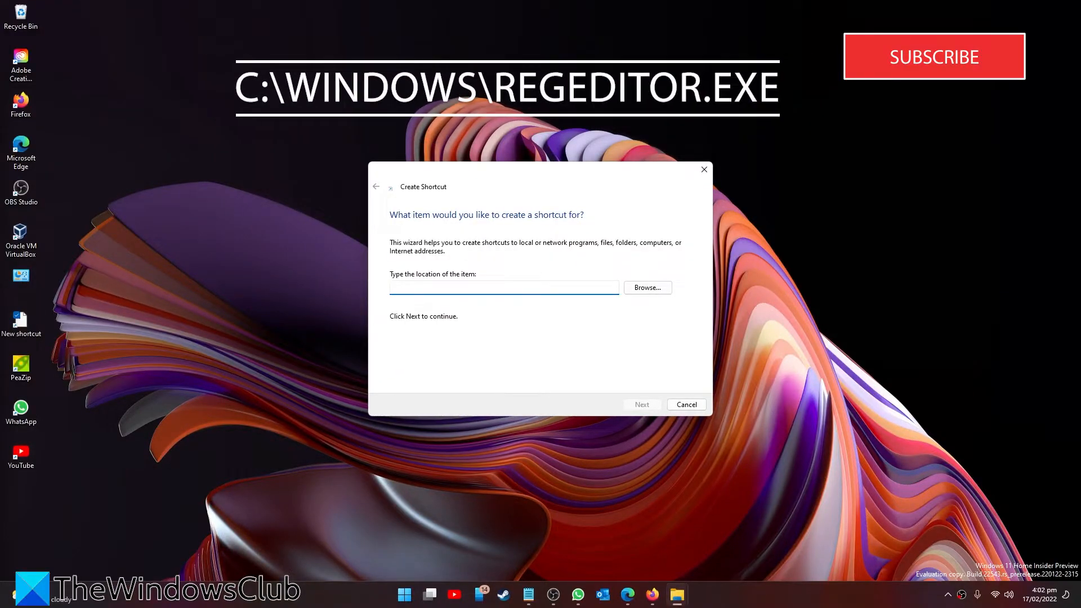
Set the shortcut location to c:\windows\regedit.exe and advance to naming.
{"action": "type", "text": "c"}
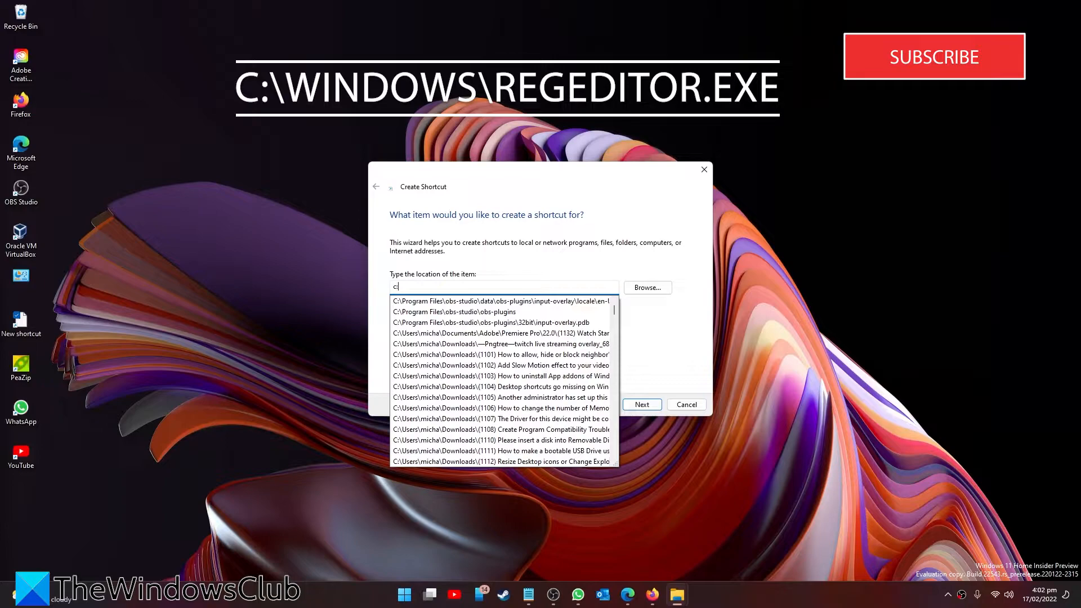
{"action": "type", "text": ":\\windows"}
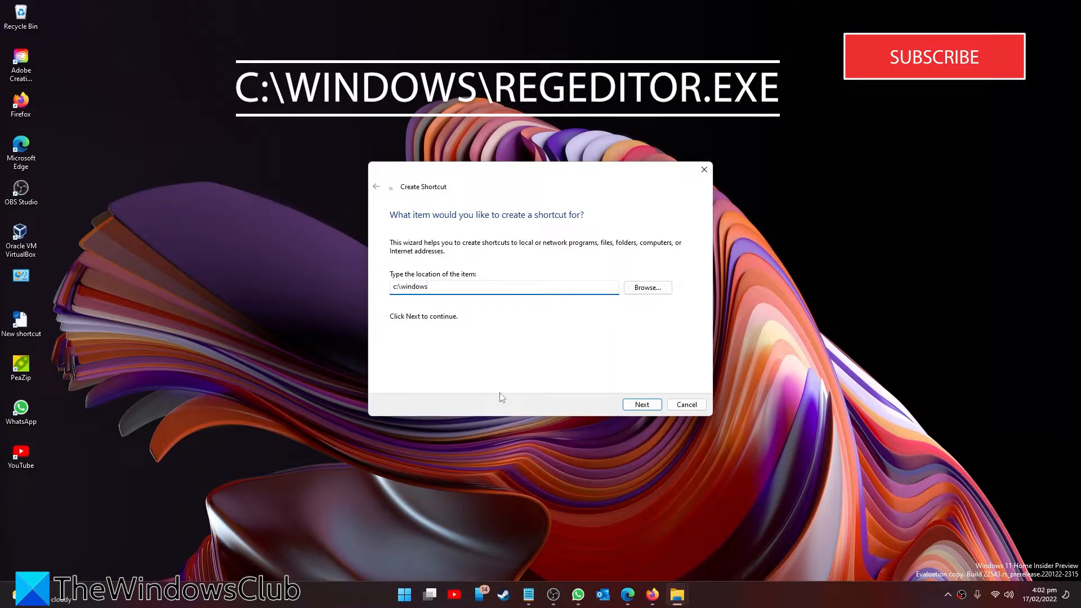
{"action": "type", "text": "\\r"}
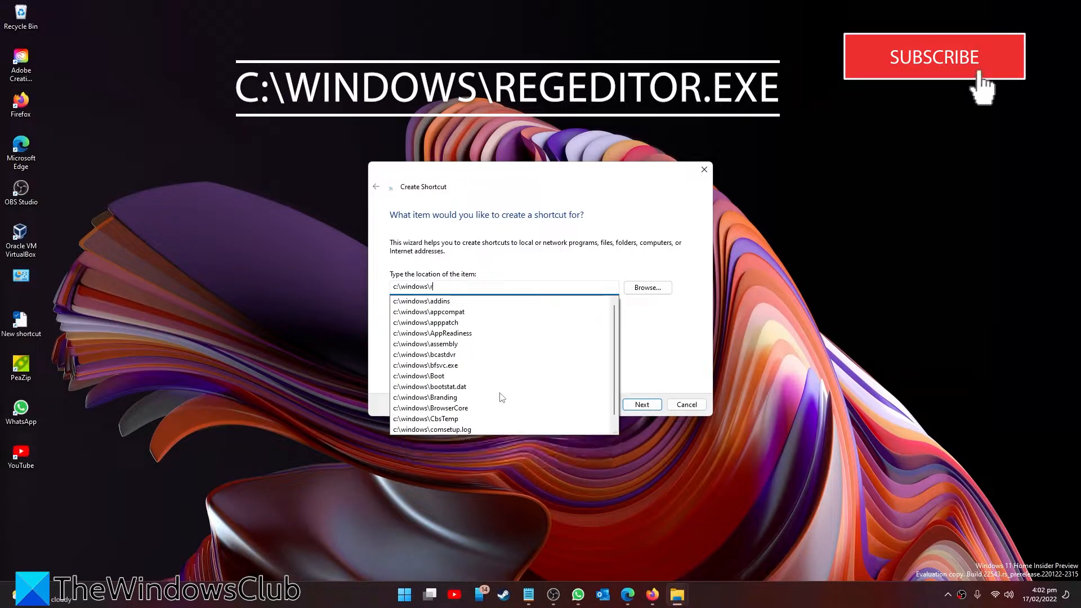
{"action": "type", "text": "e"}
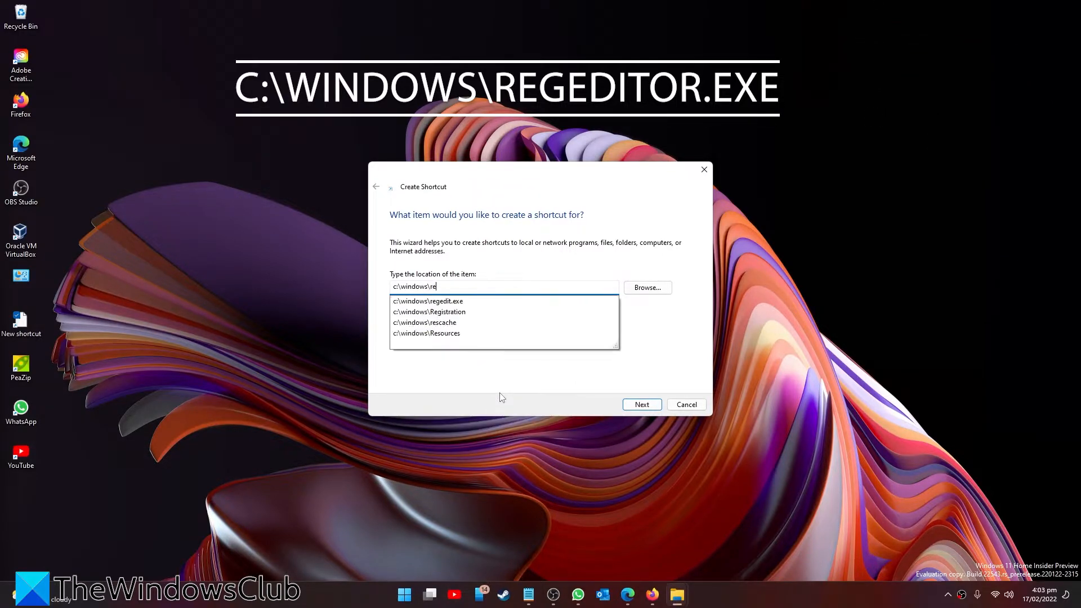
{"action": "type", "text": "gedit."}
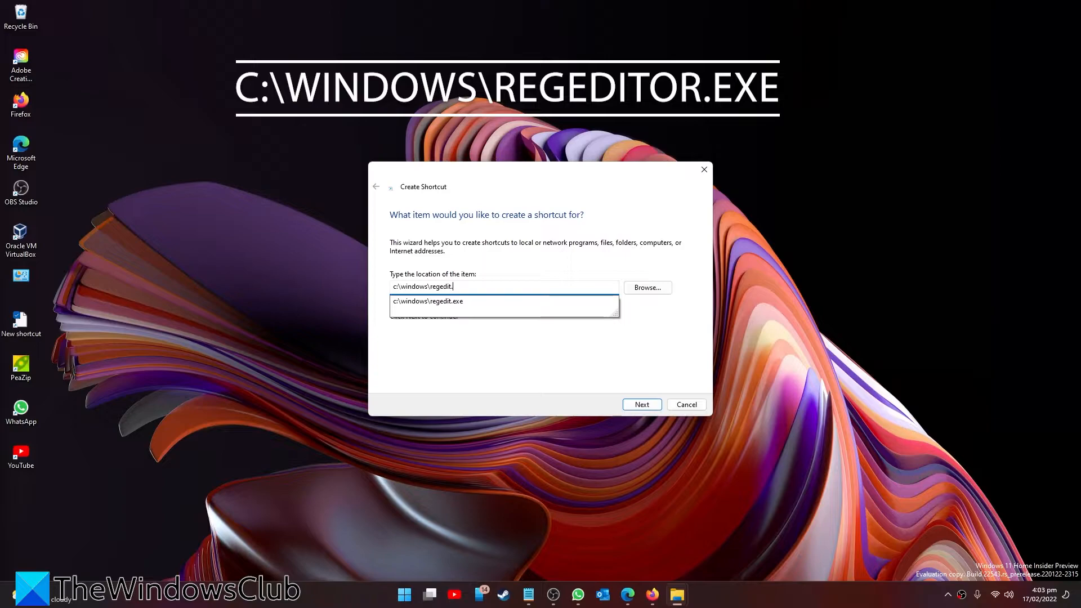
{"action": "left_click", "coordinate": [427, 301]}
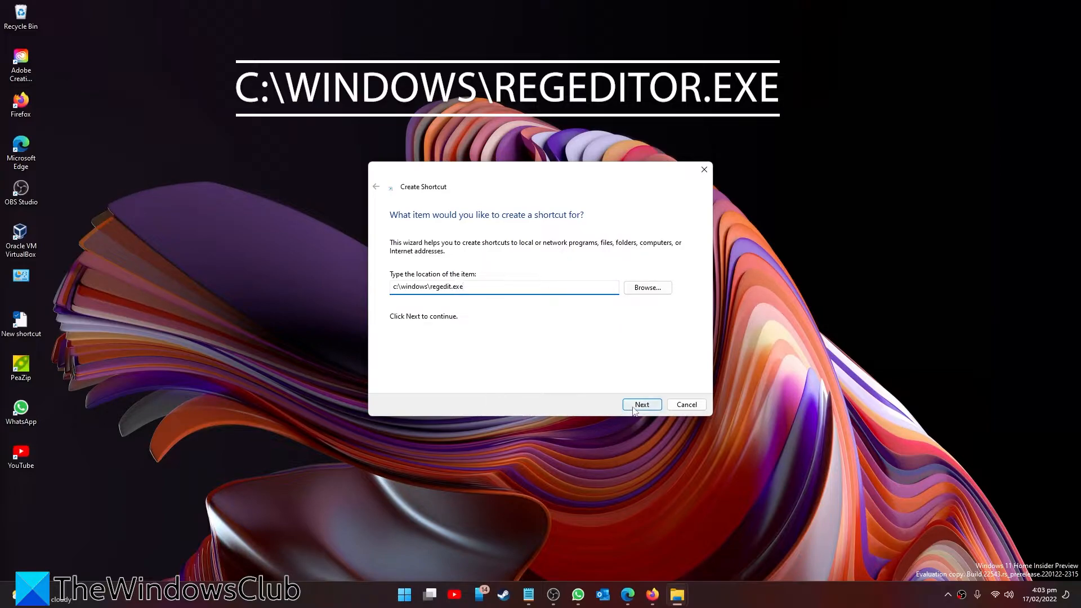
{"action": "left_click", "coordinate": [642, 405]}
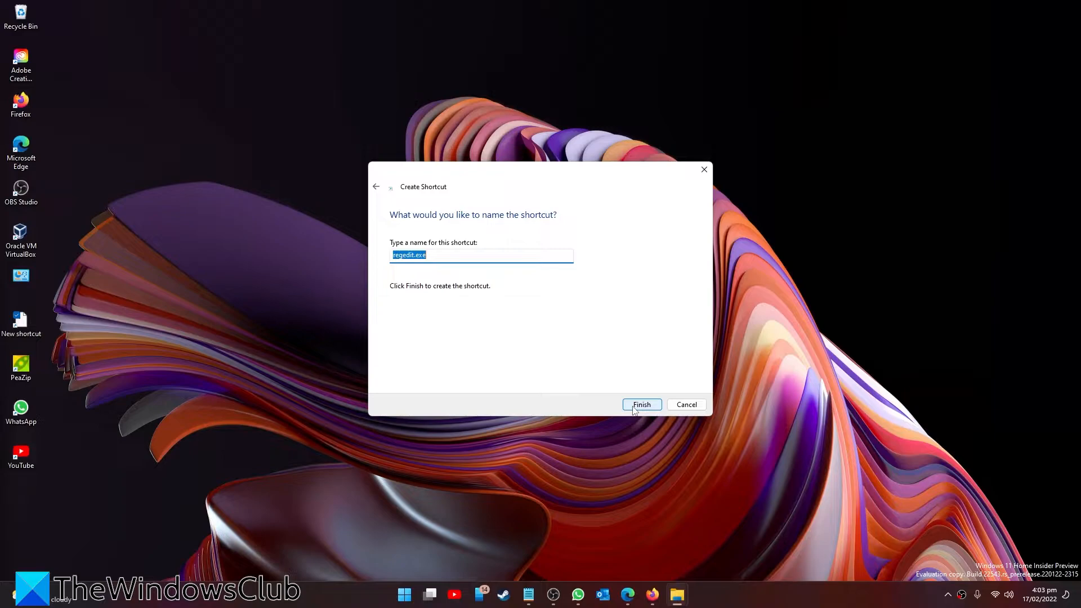
Name the shortcut 'Registry Editor' and finish the wizard.
{"action": "type", "text": "Registry Editor"}
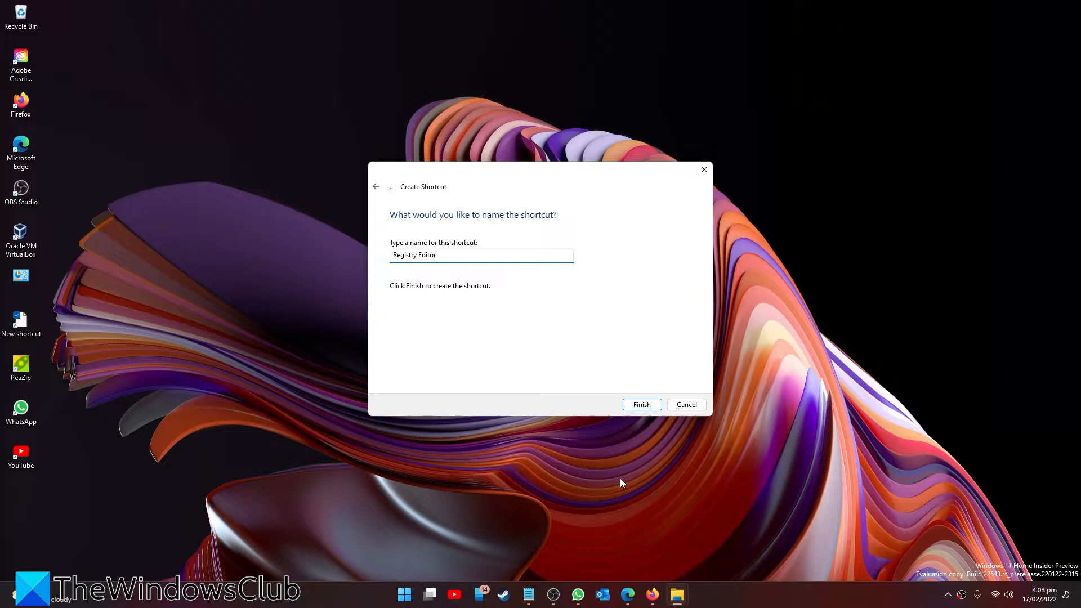
{"action": "left_click", "coordinate": [642, 404]}
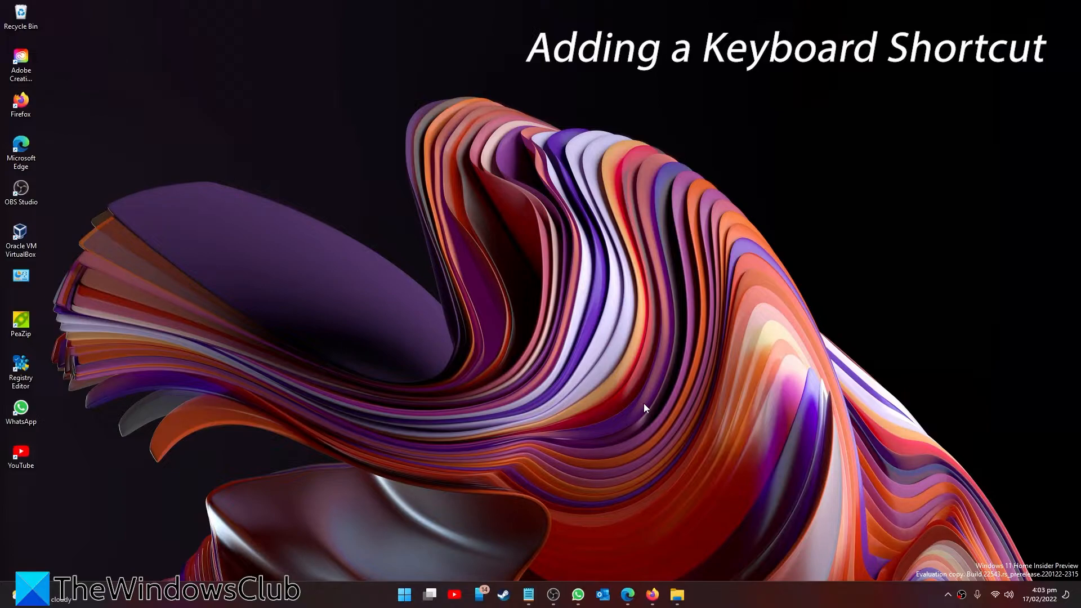
Select the Registry Editor shortcut and open its Properties.
{"action": "left_click", "coordinate": [21, 366]}
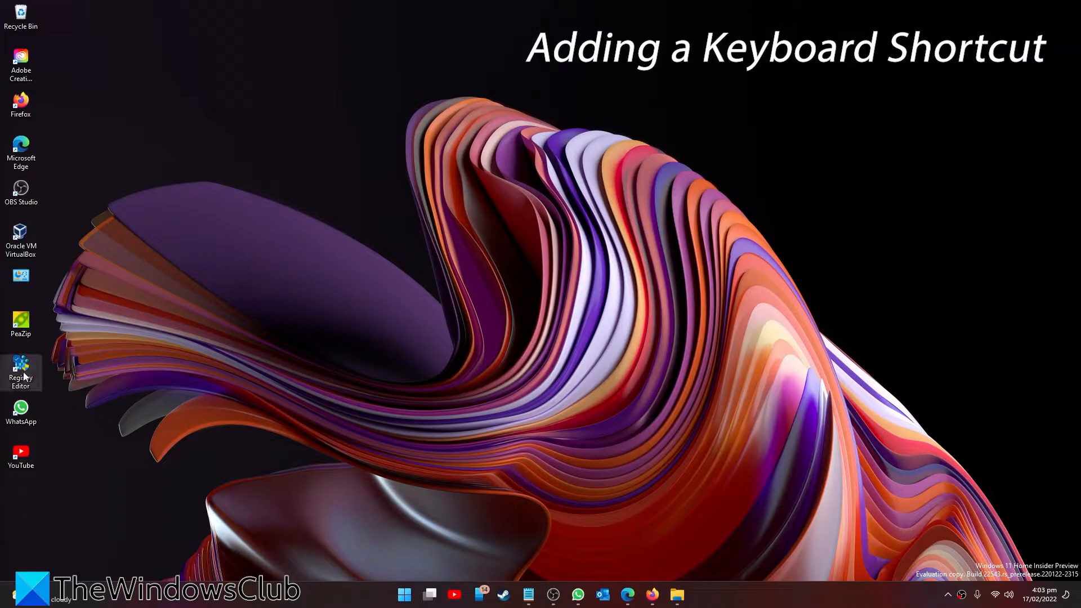
{"action": "mouse_move", "coordinate": [21, 364]}
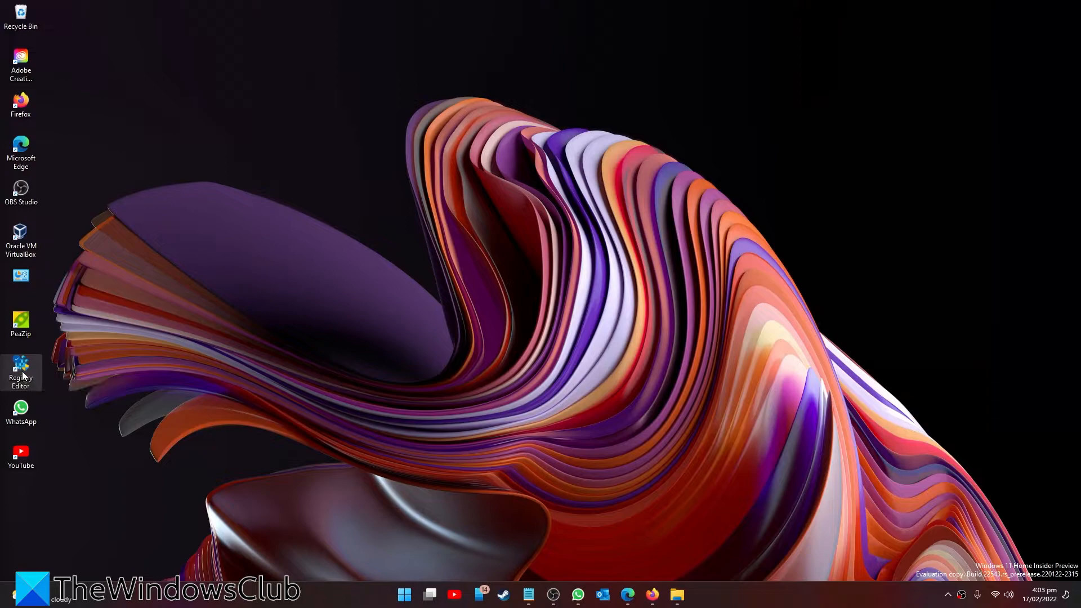
{"action": "mouse_move", "coordinate": [75, 523]}
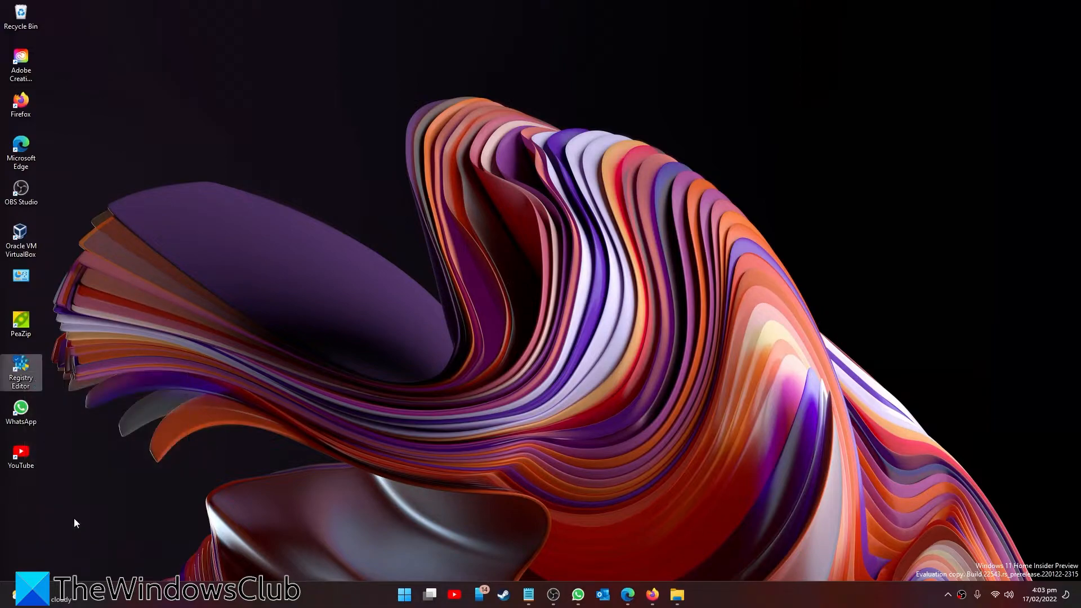
{"action": "left_click", "coordinate": [21, 366]}
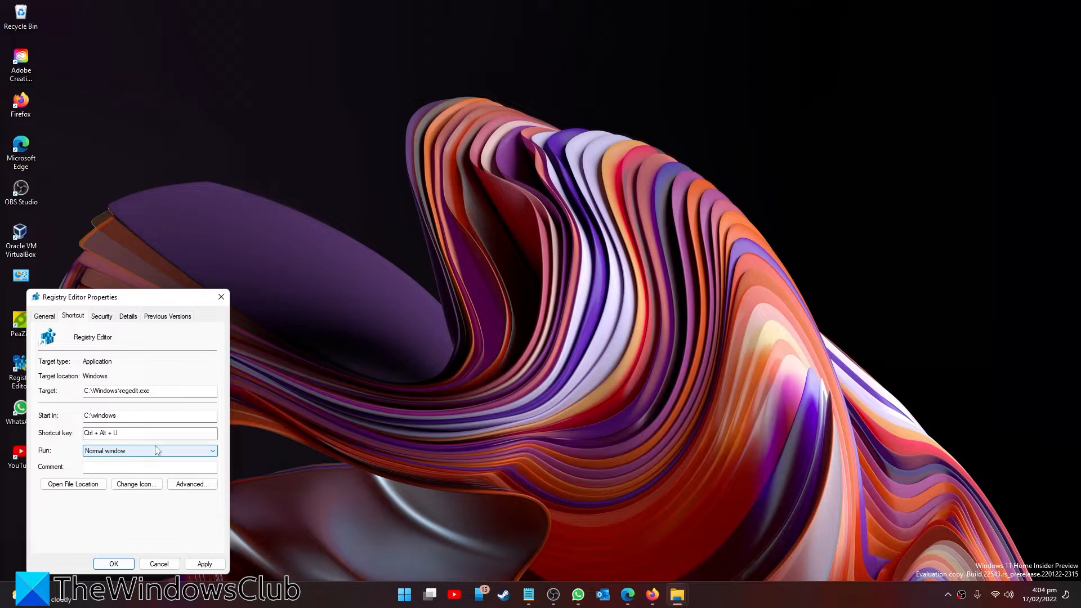
Apply Ctrl + Alt + U as the shortcut key in Properties.
{"action": "left_click", "coordinate": [149, 433]}
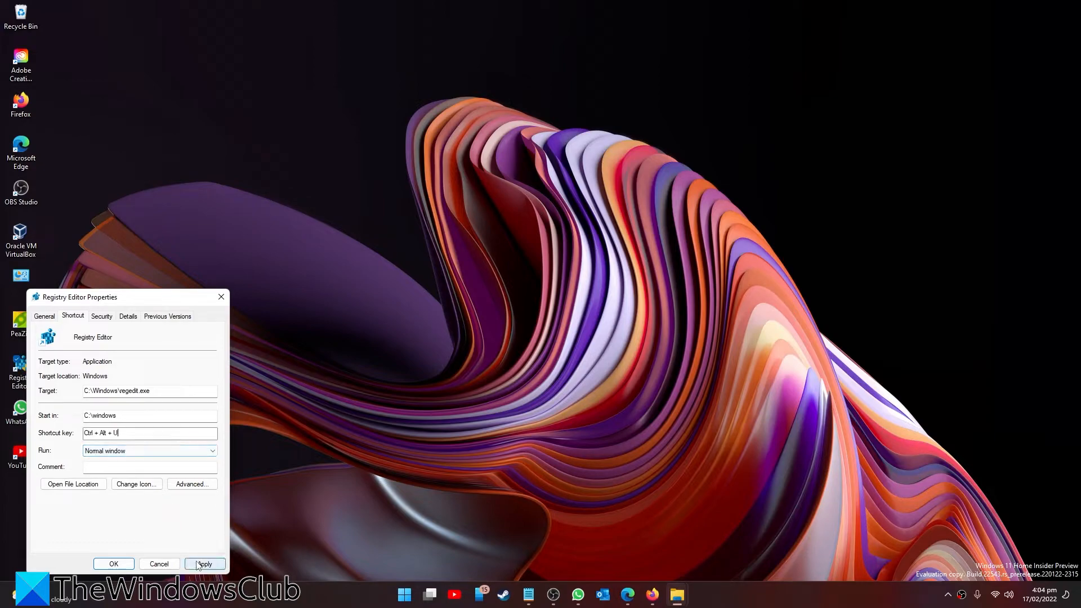
{"action": "left_click", "coordinate": [205, 564]}
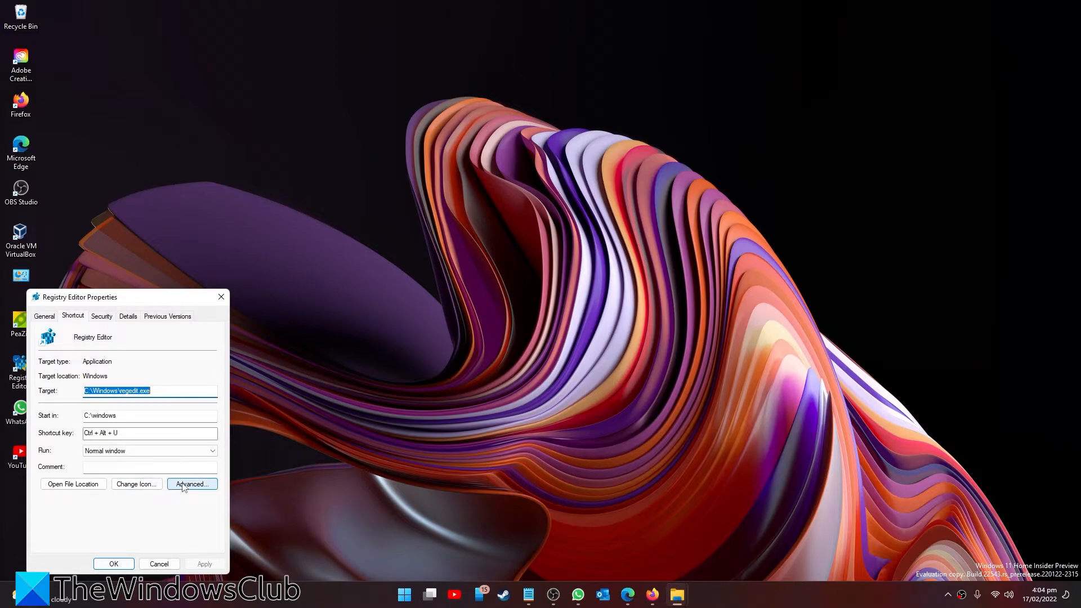
Enable Run as administrator in the shortcut's Advanced properties.
{"action": "left_click", "coordinate": [192, 484]}
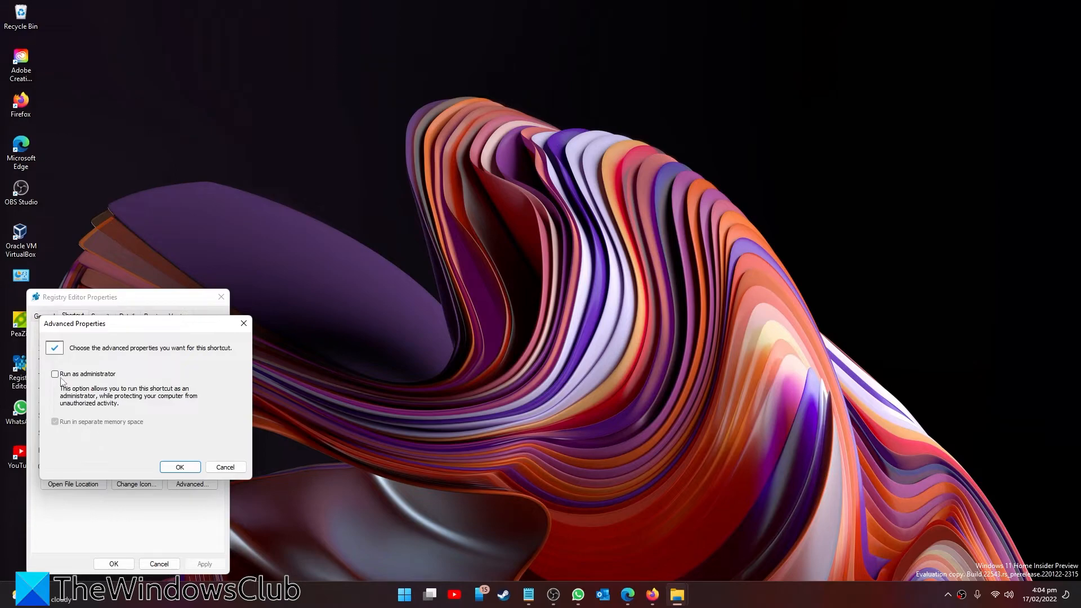
{"action": "left_click", "coordinate": [54, 374]}
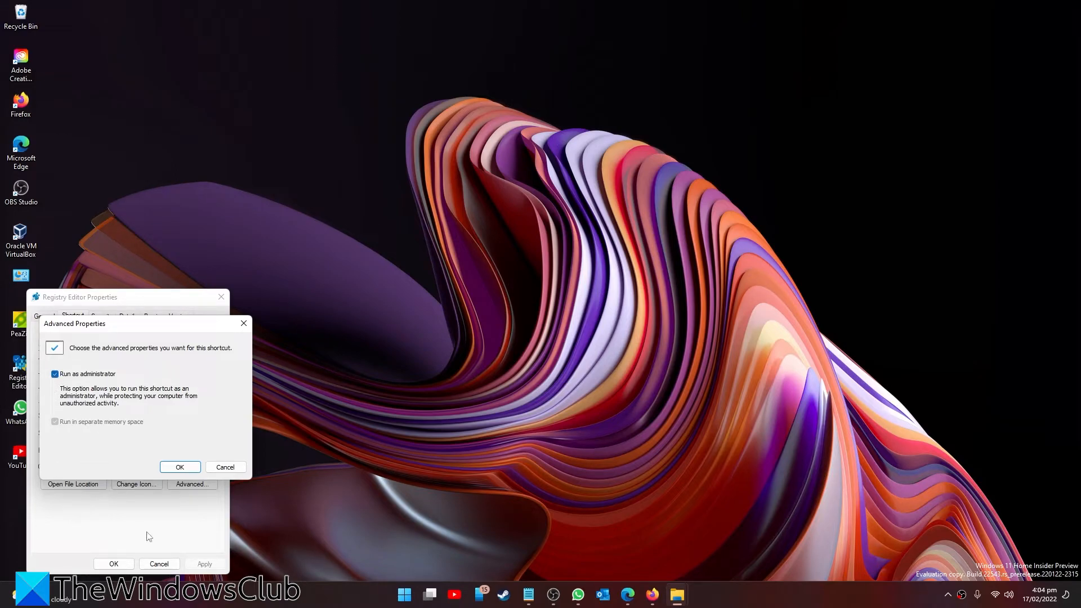
{"action": "left_click", "coordinate": [180, 467]}
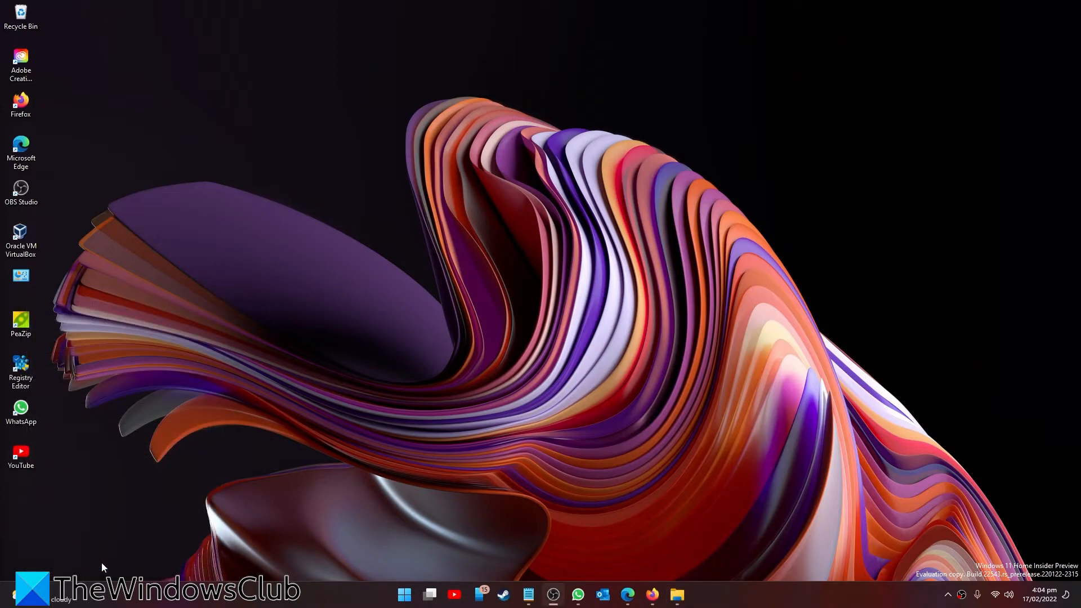
Double-click the Registry Editor desktop icon to launch it.
{"action": "left_click", "coordinate": [21, 366]}
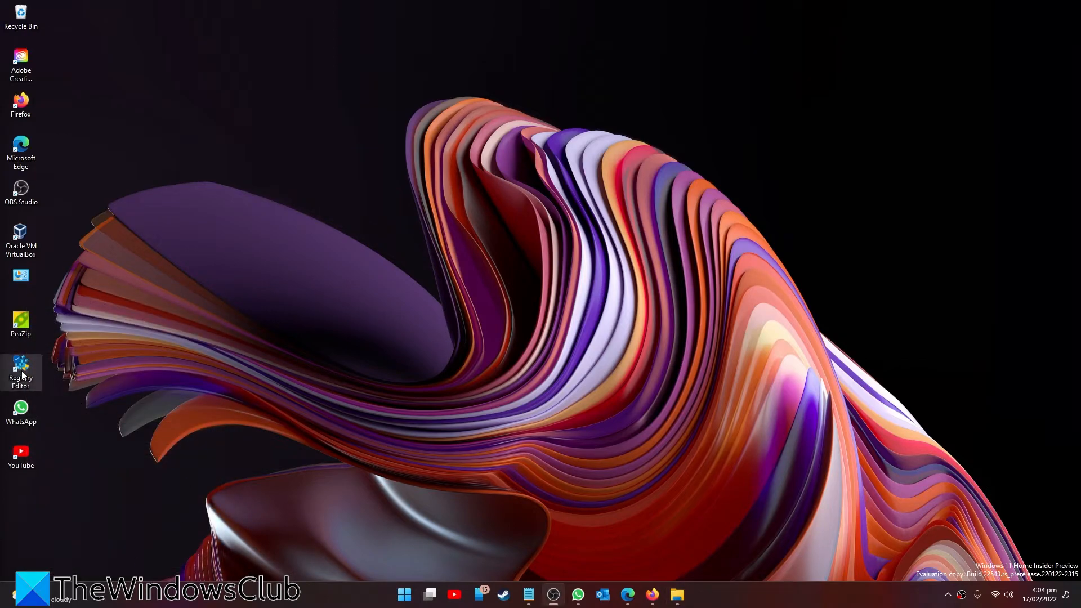
{"action": "double_click", "coordinate": [20, 365]}
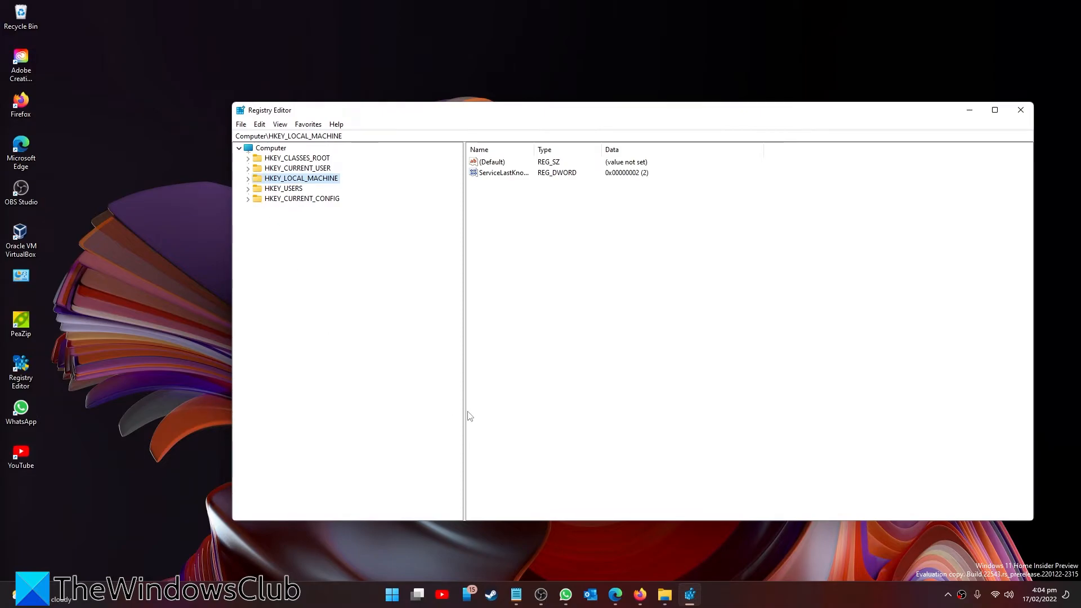
{"action": "mouse_move", "coordinate": [1021, 110]}
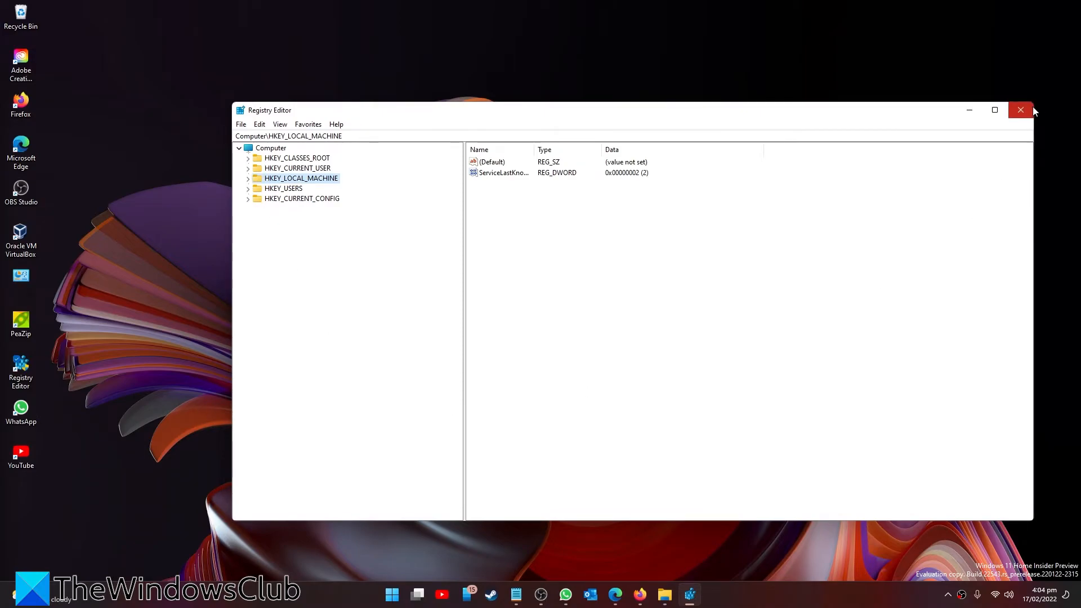
Close the Registry Editor window.
{"action": "left_click", "coordinate": [1020, 109]}
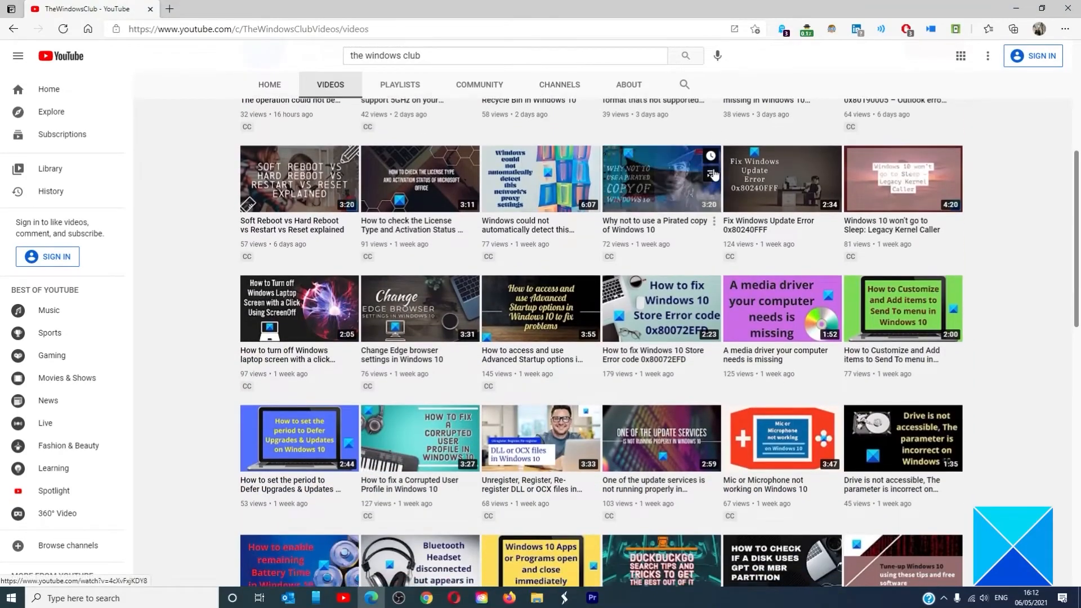
{"action": "scroll", "scroll_direction": "down", "scroll_amount": 3}
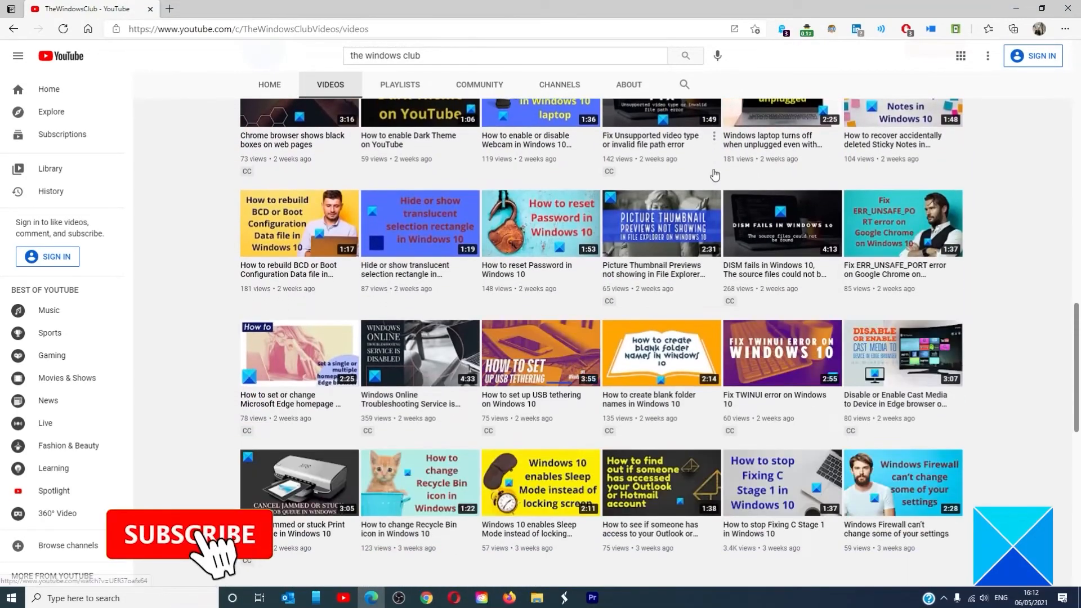